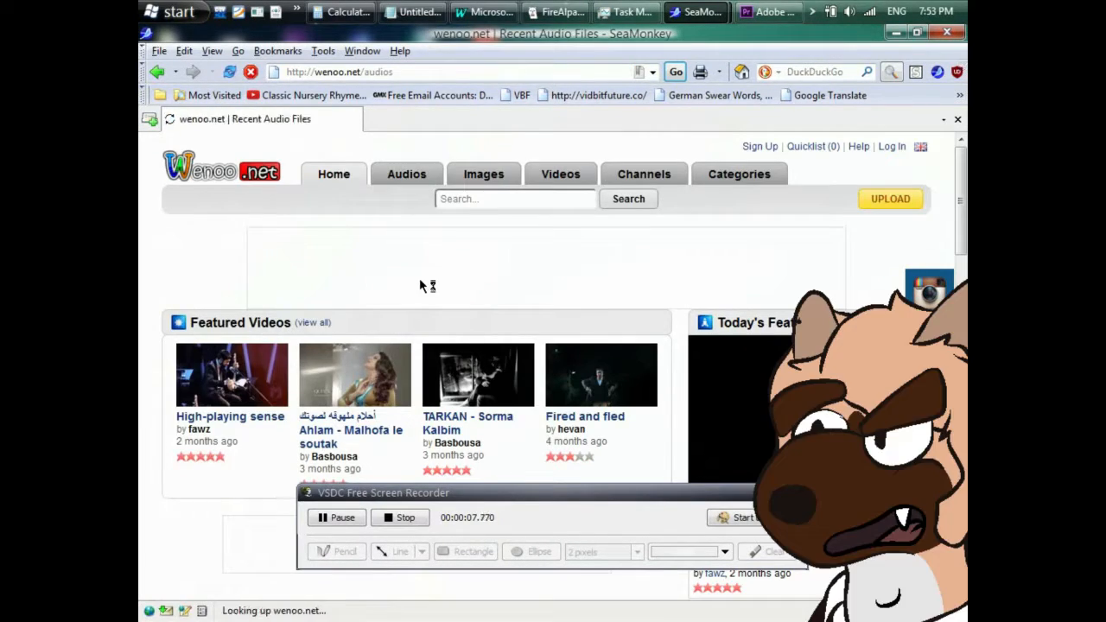
Visit the Recent Audio Files page, then the Recent Video Files listing.
click(406, 173)
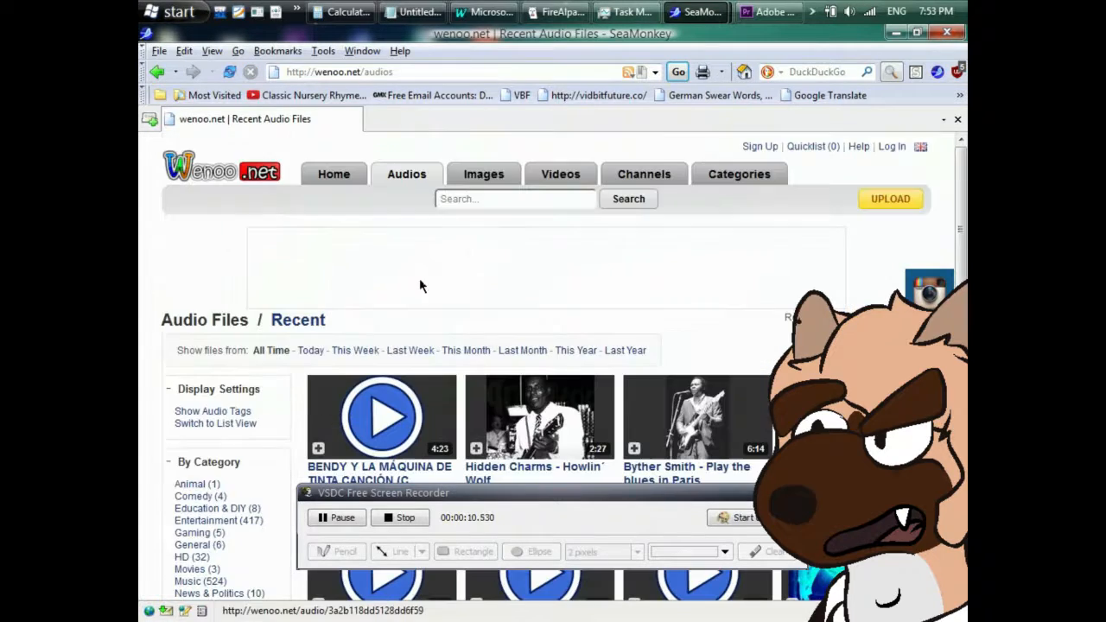
click(484, 173)
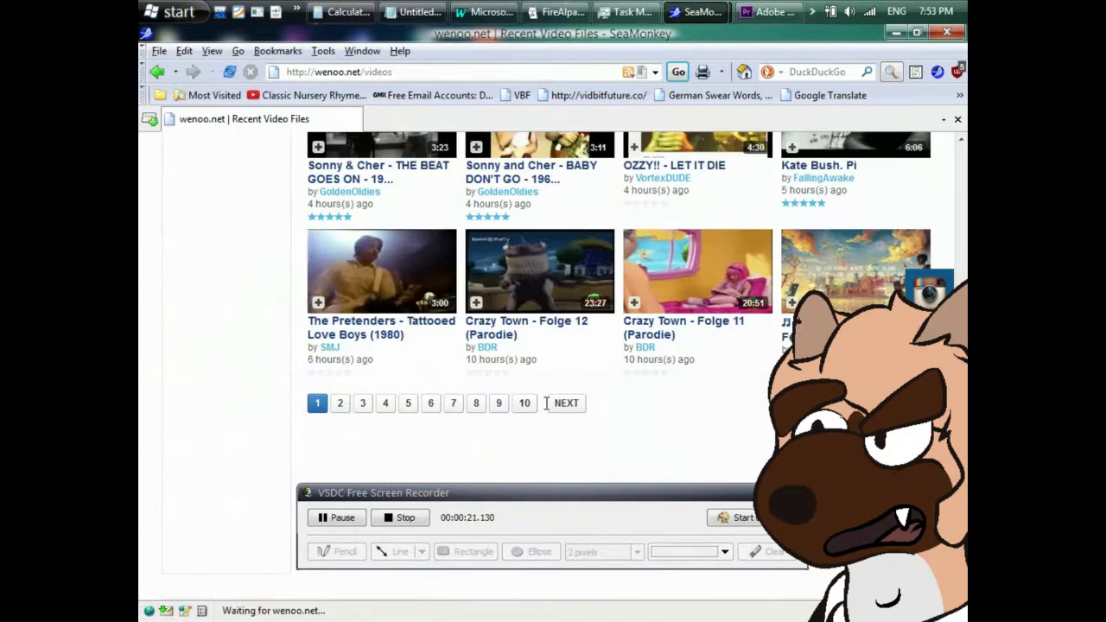
Open the THIS IS NORMAL MODE video from the recent videos list.
click(567, 403)
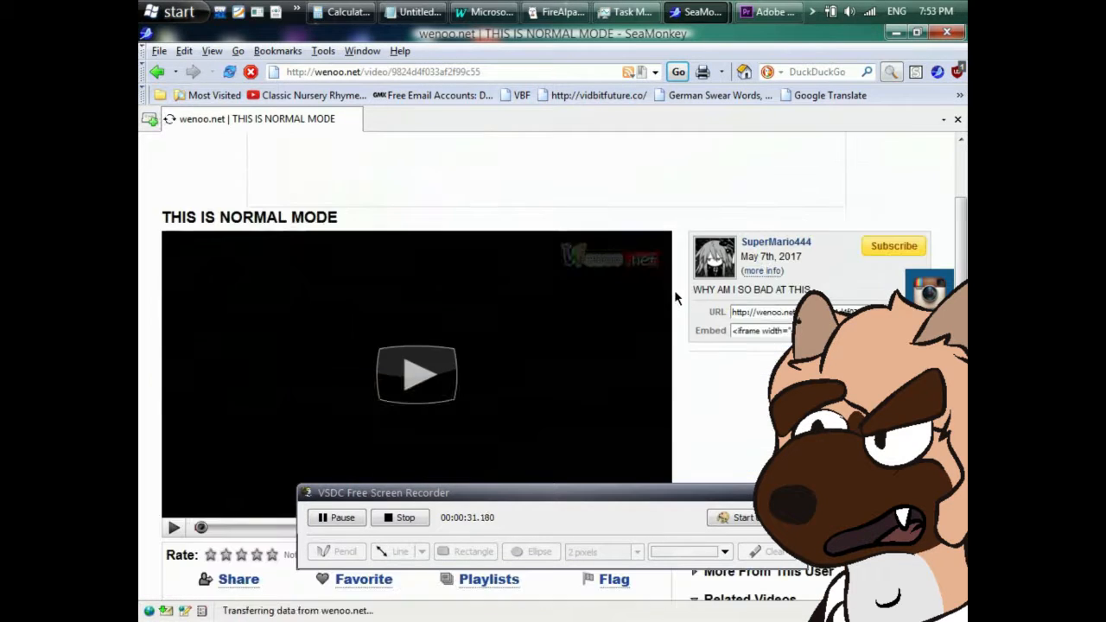
Play the video to about 0:44, then go back to the recent videos listing.
click(415, 373)
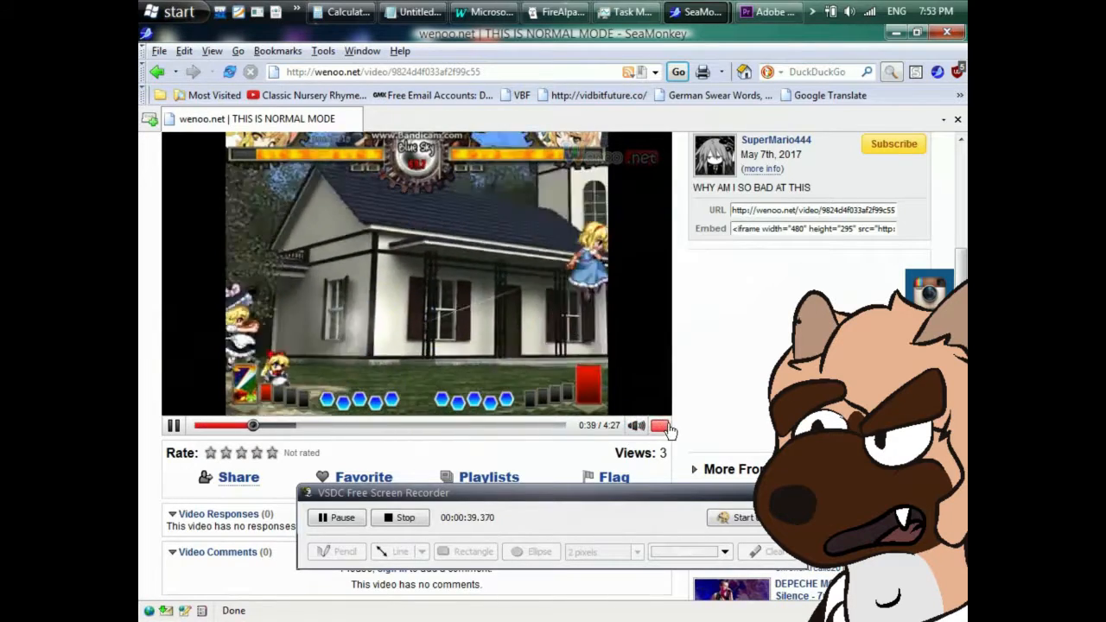
click(658, 425)
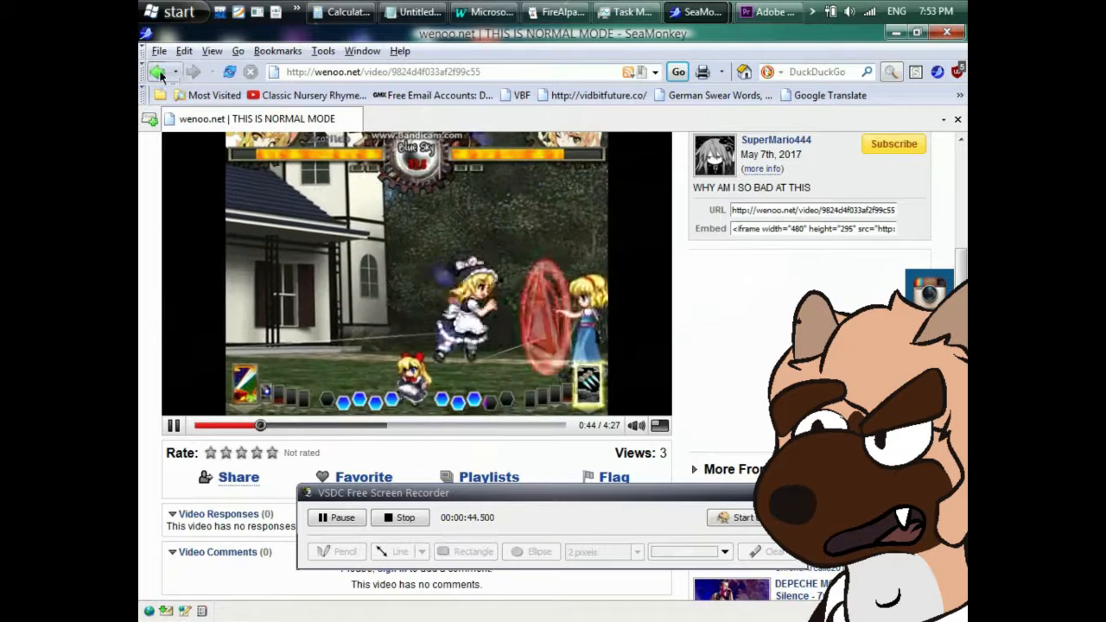
click(157, 73)
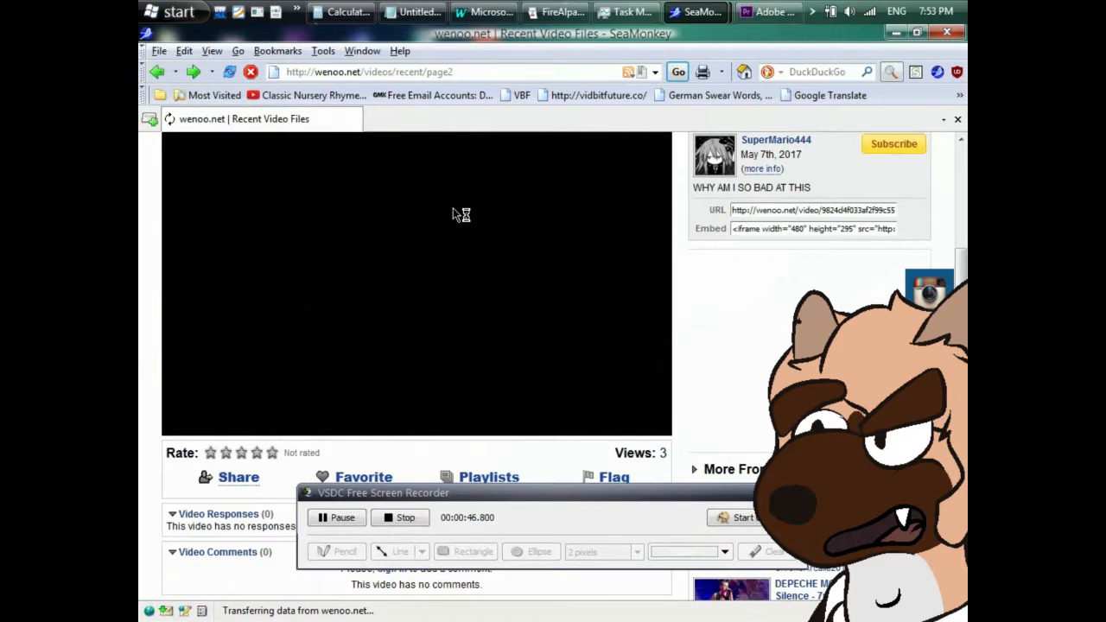